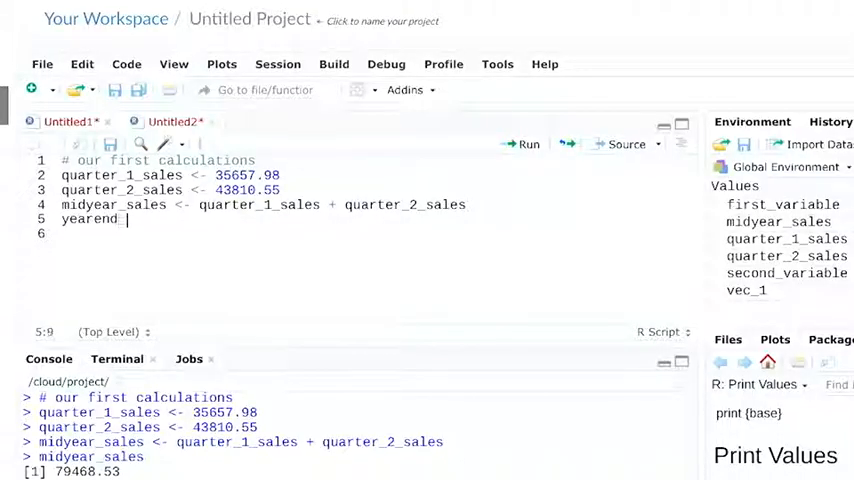
{"action": "type", "text": "_sales <- midye"}
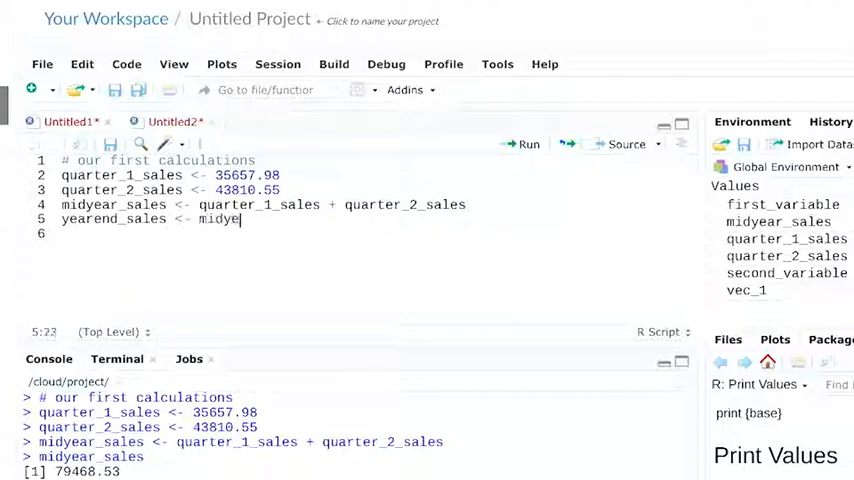
{"action": "type", "text": "ar_sales * 2"}
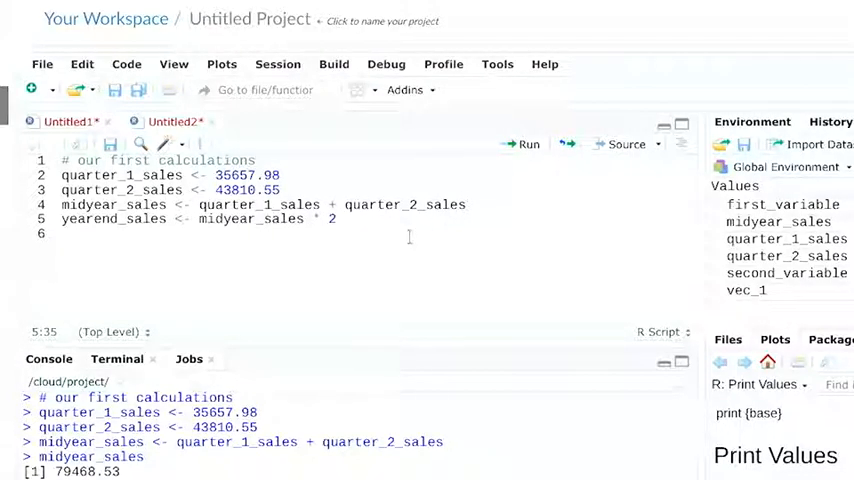